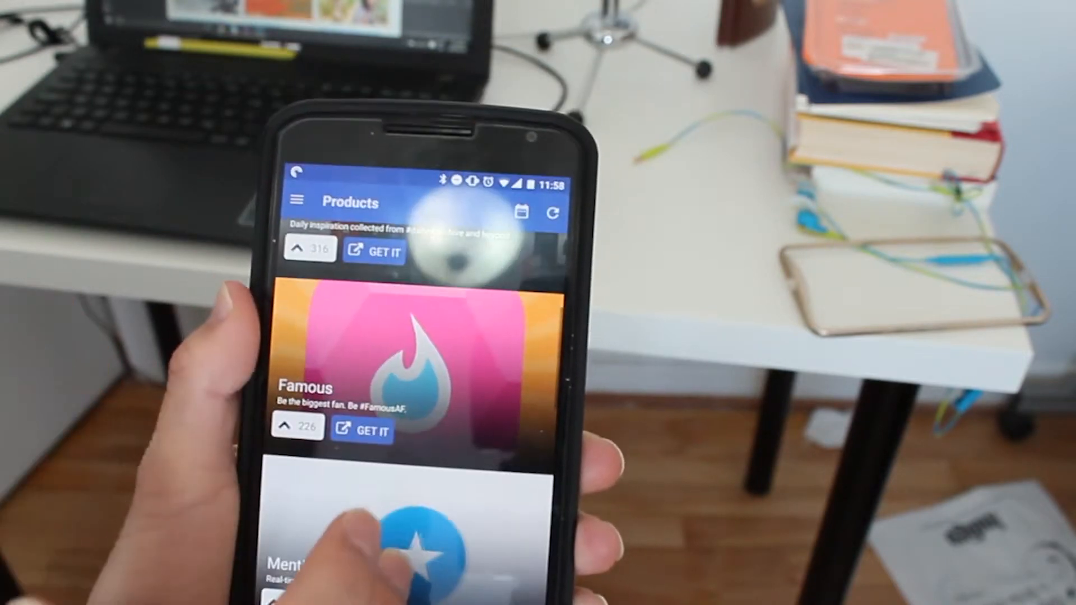
Step: Scroll the Products feed down past Famous and Mention for Slack to Protonet and Elasticode
scroll(down, 3)
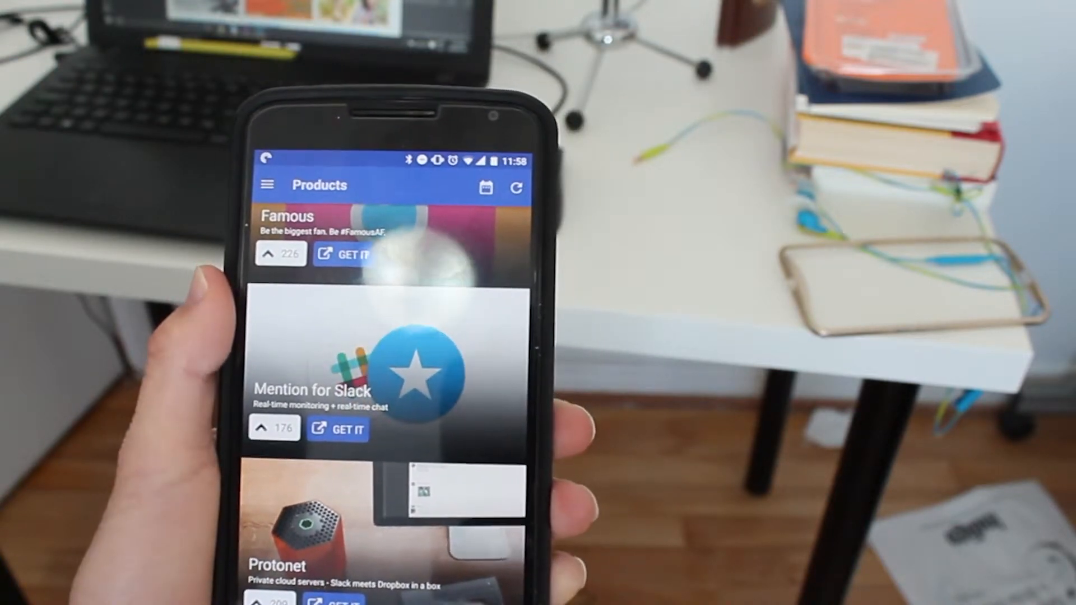
scroll(down, 3)
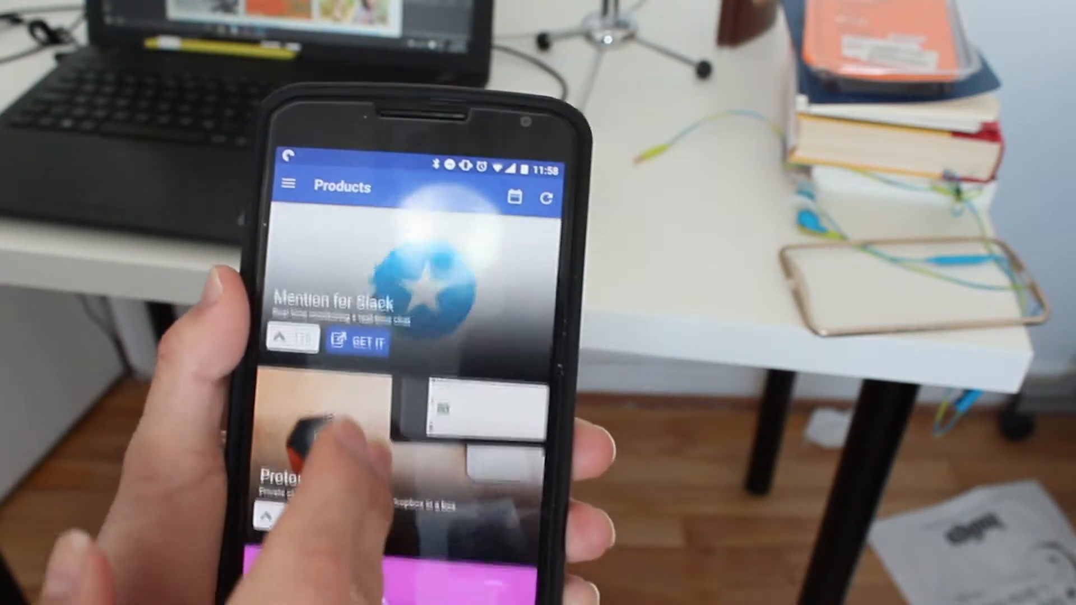
scroll(down, 3)
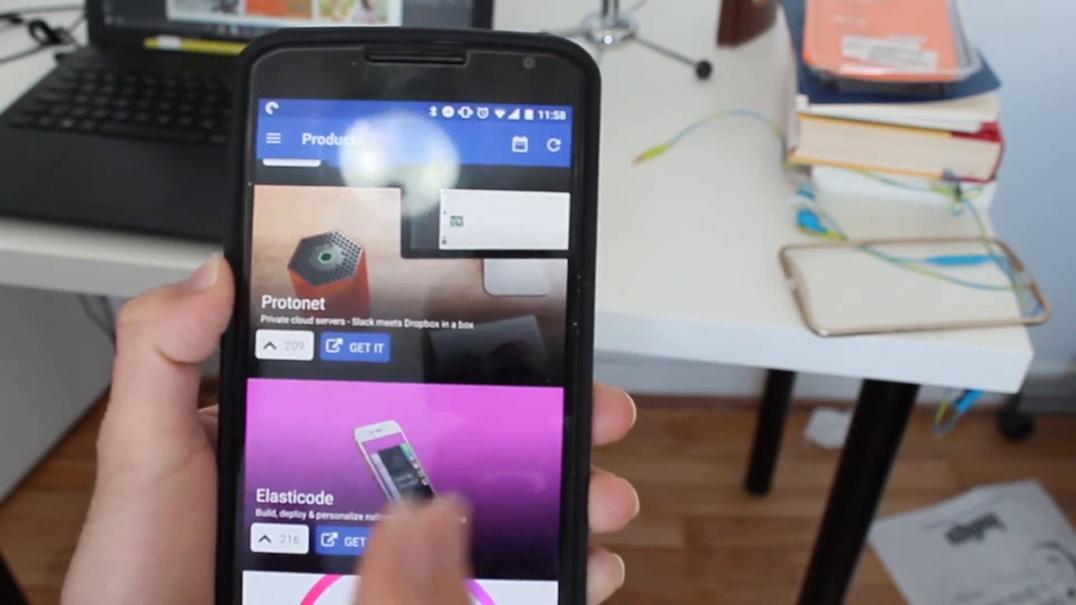
Step: Open Elasticode's product page and scroll through its discussion
click(412, 481)
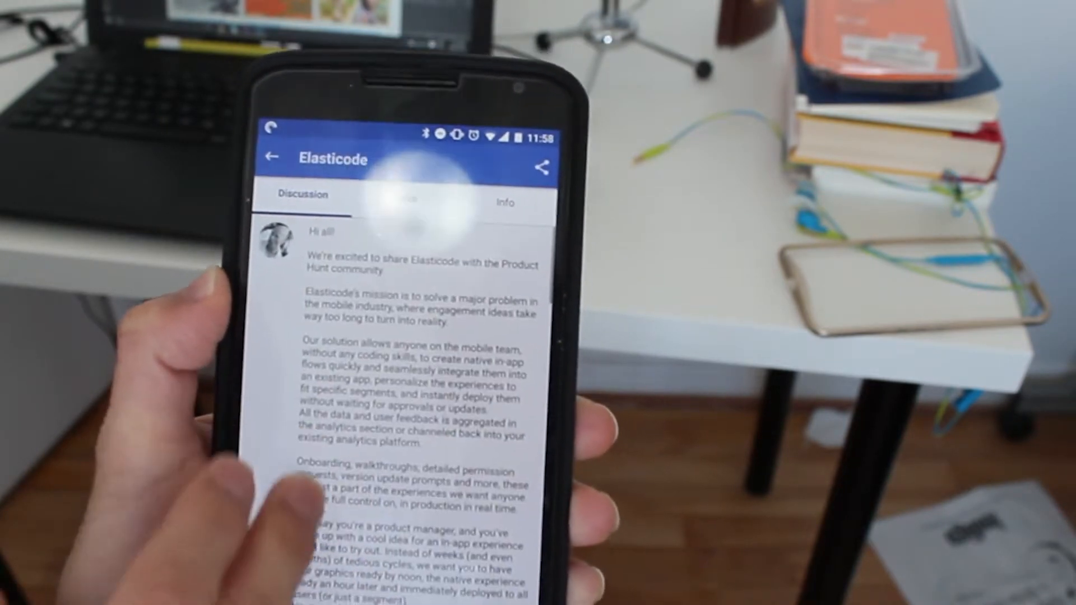
scroll(down, 3)
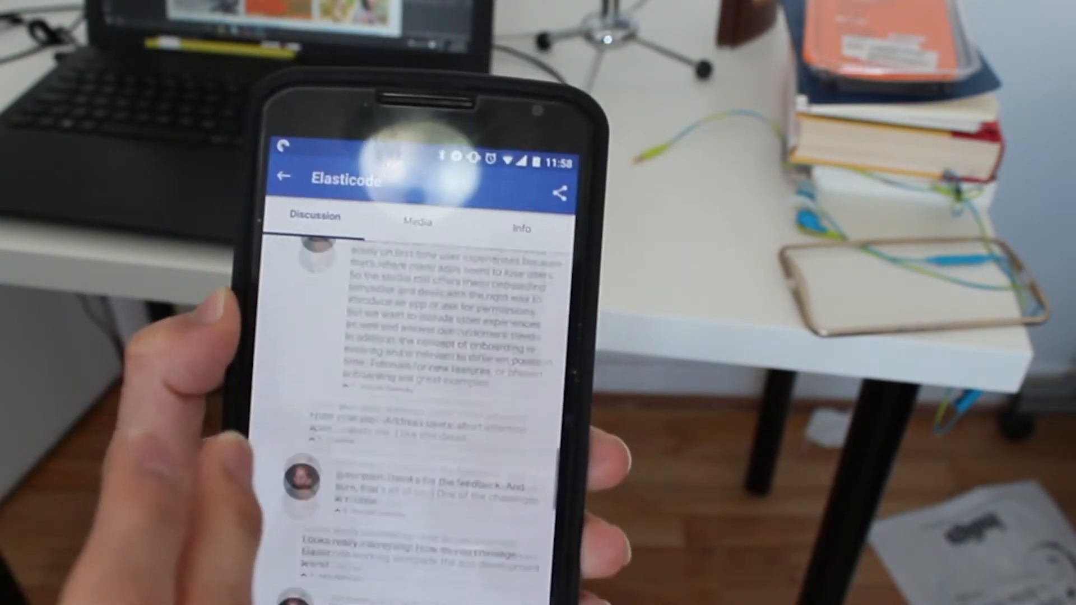
scroll(down, 3)
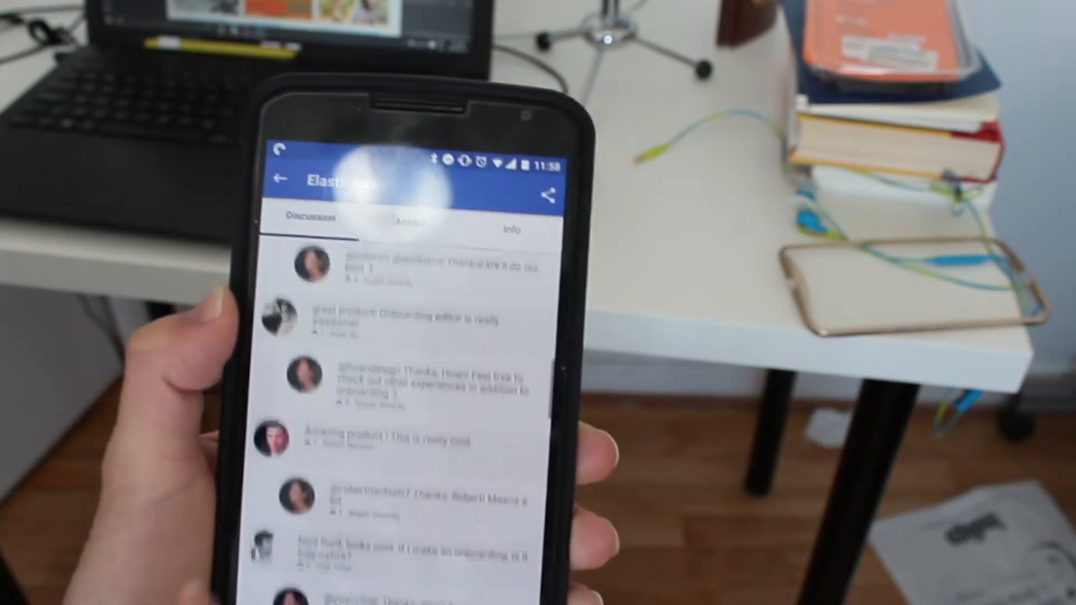
scroll(down, 3)
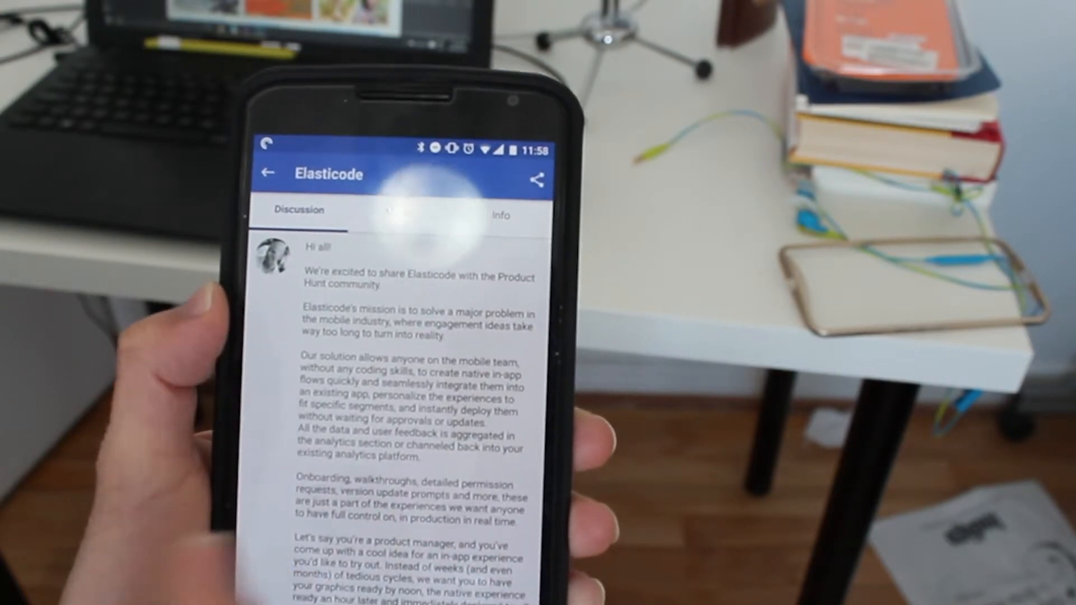
Step: View Elasticode's media gallery and maker info, then leave its details
click(446, 251)
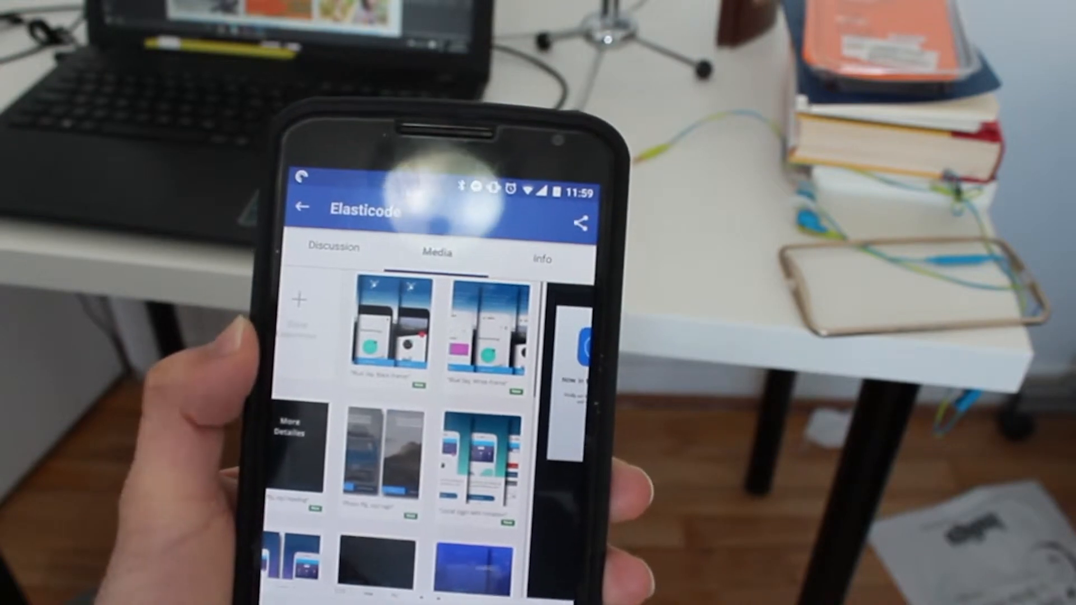
click(542, 259)
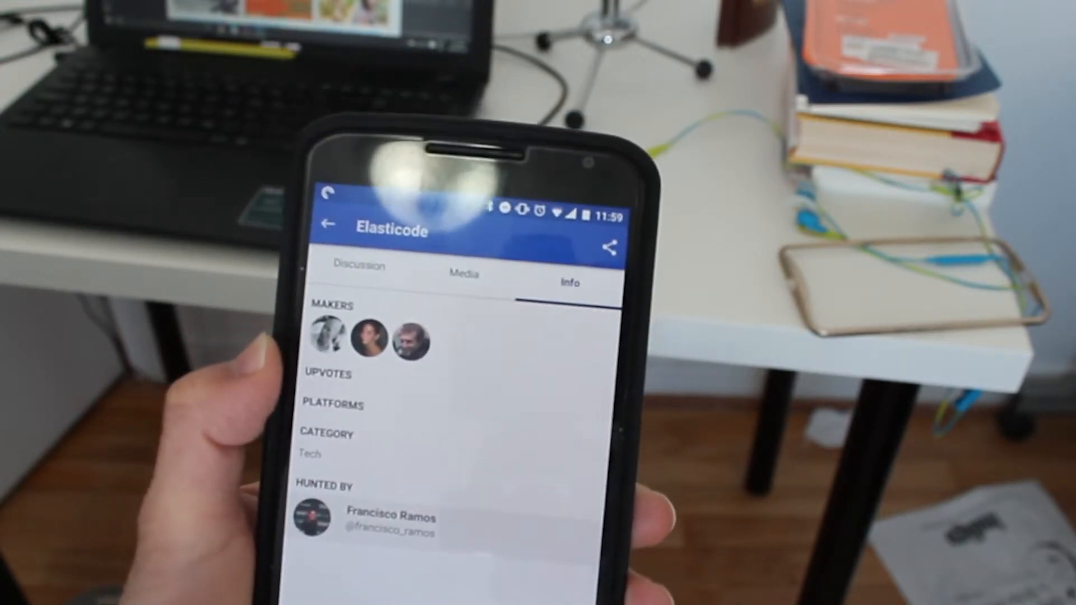
click(330, 226)
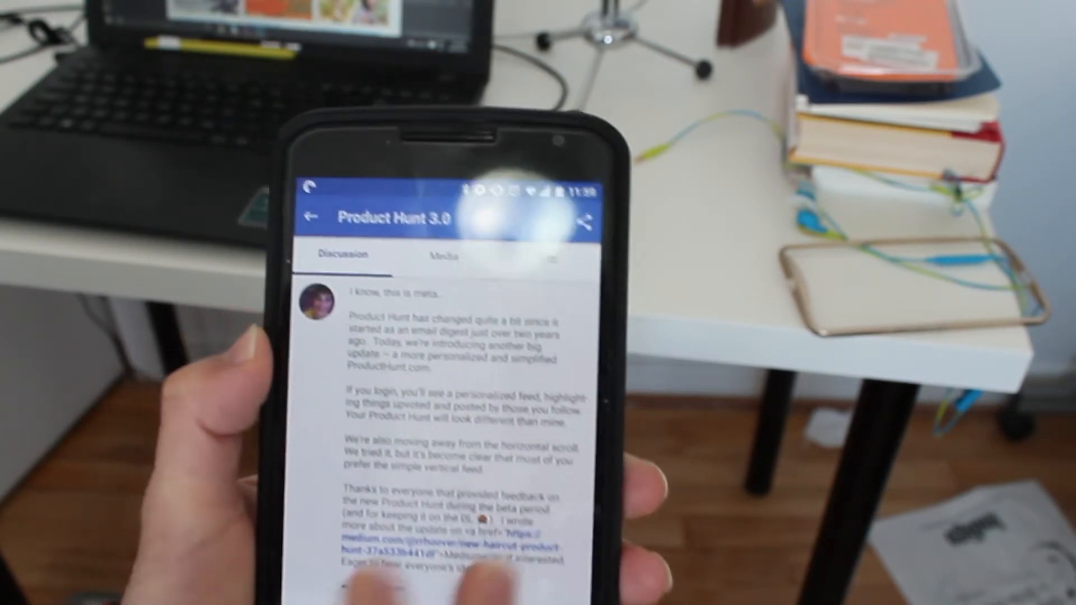
Step: View Product Hunt 3.0's makers, Web platform and Tech category, then return to Products
click(541, 262)
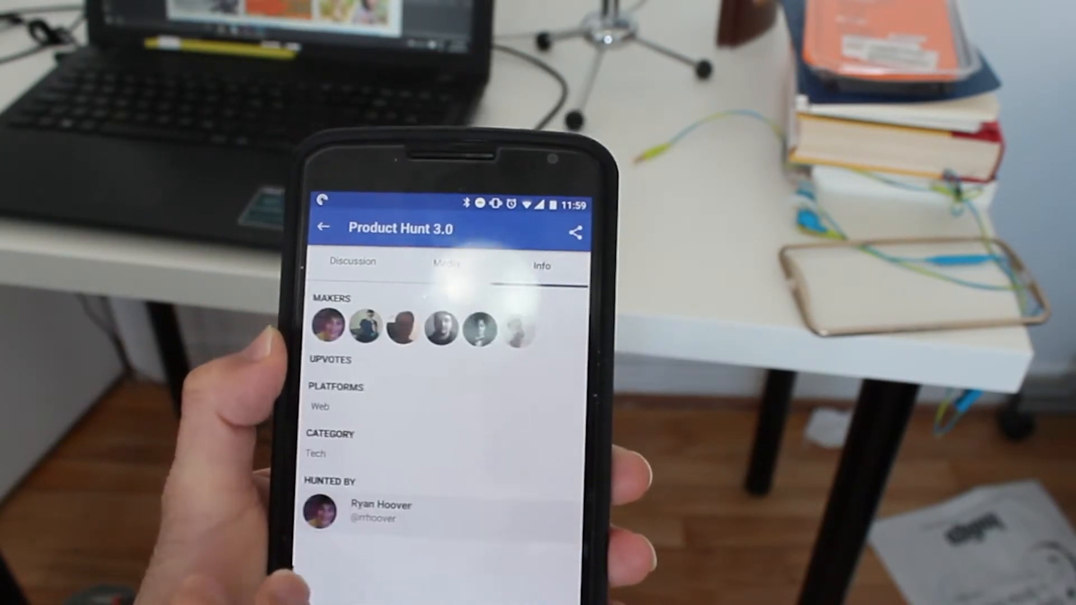
click(351, 262)
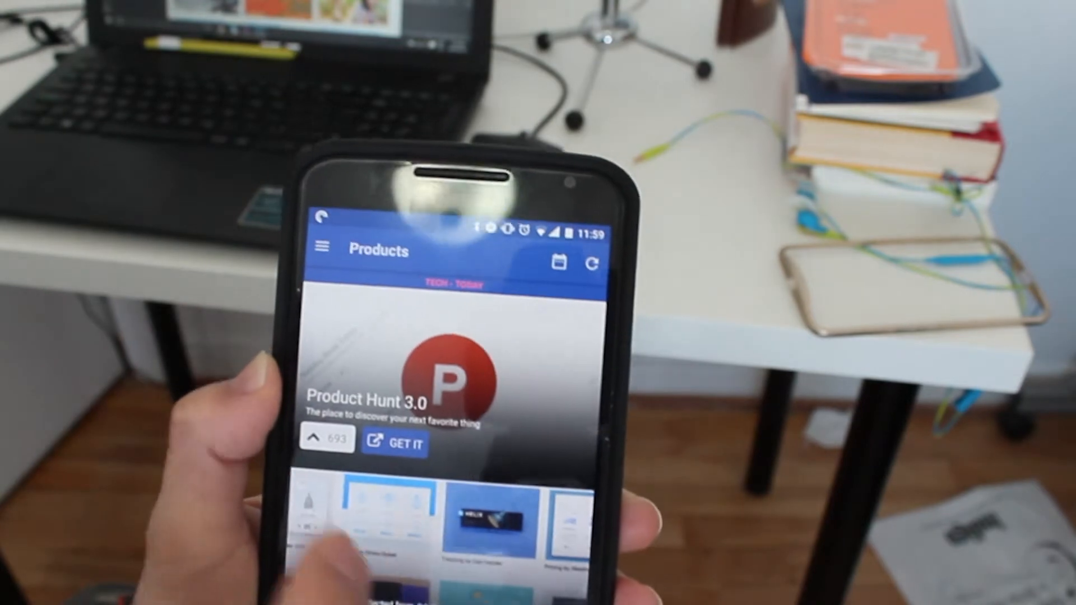
Step: Switch to the Books category and scroll through Deep Work, Two Awesome Hours and Branding Essentials
click(320, 248)
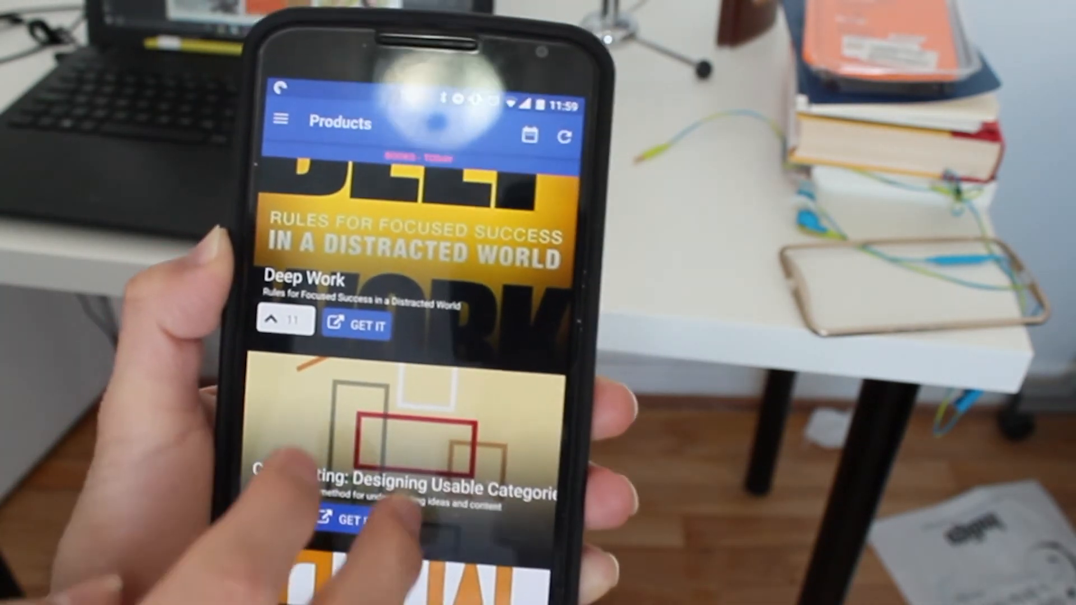
scroll(down, 3)
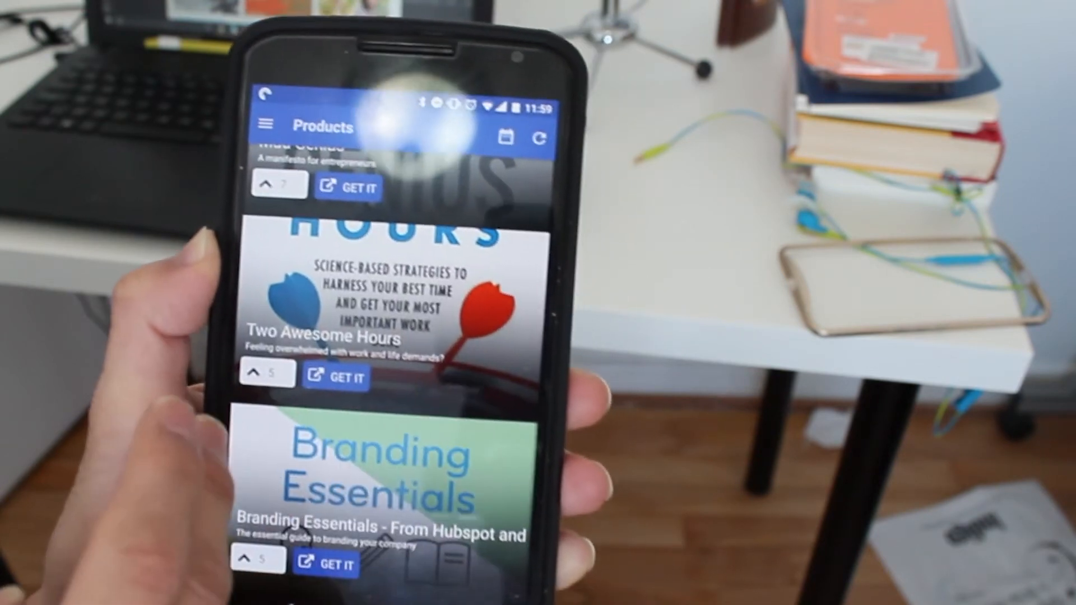